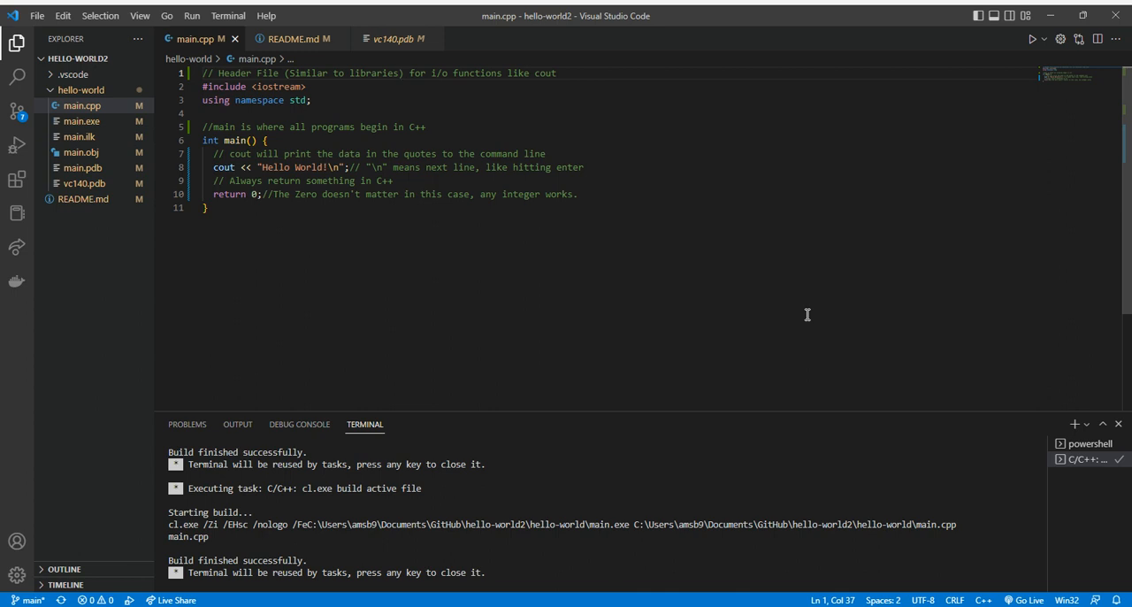
{"action": "mouse_move", "coordinate": [487, 241]}
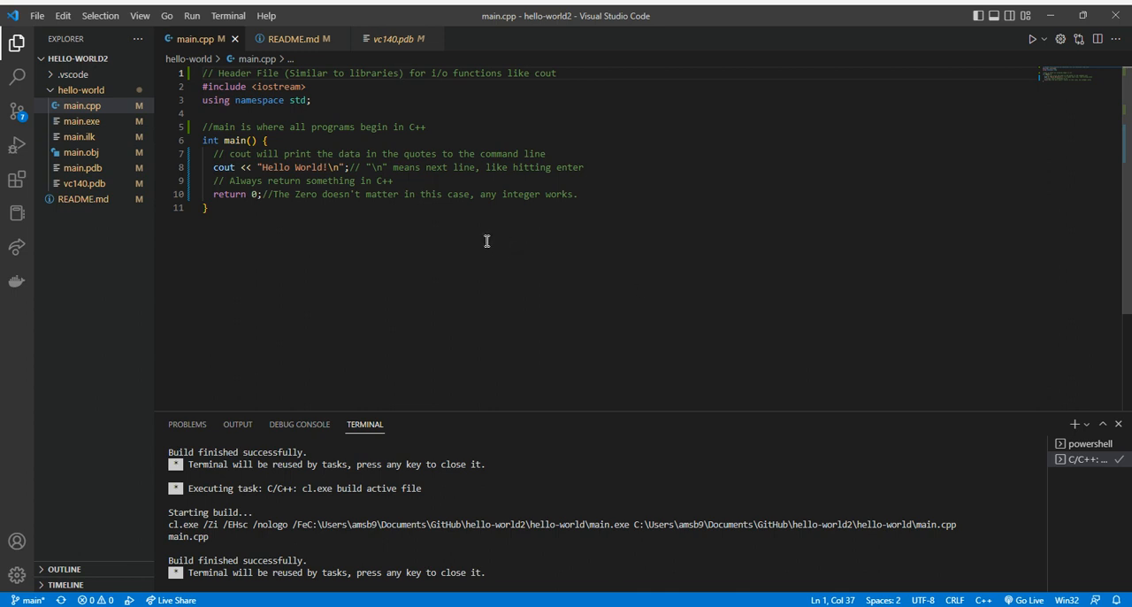
{"action": "mouse_move", "coordinate": [302, 210]}
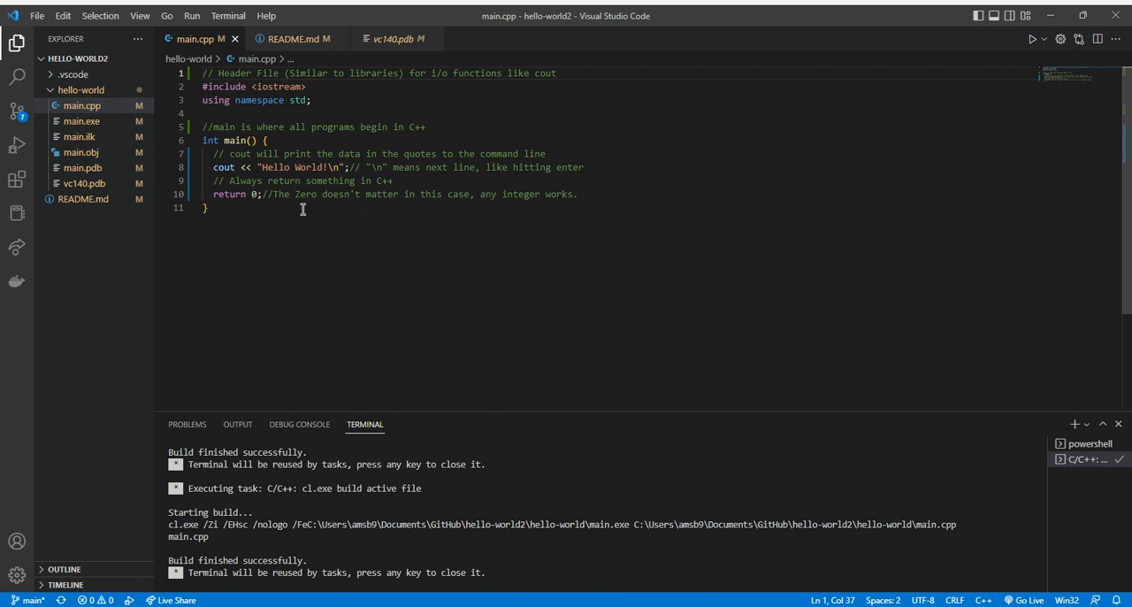
{"action": "mouse_move", "coordinate": [387, 111]}
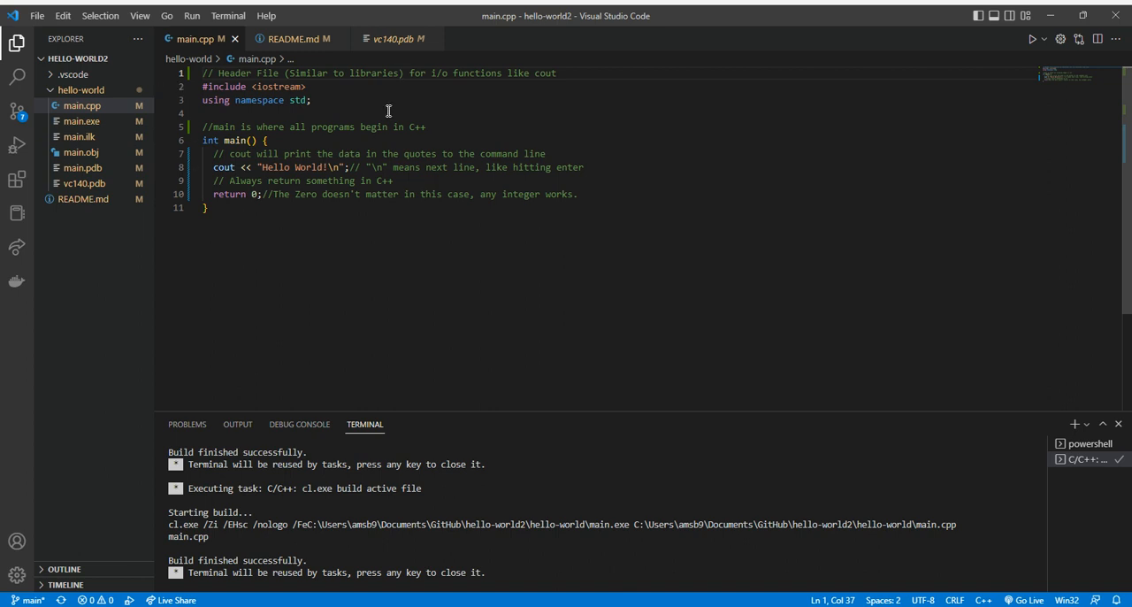
{"action": "mouse_move", "coordinate": [299, 100]}
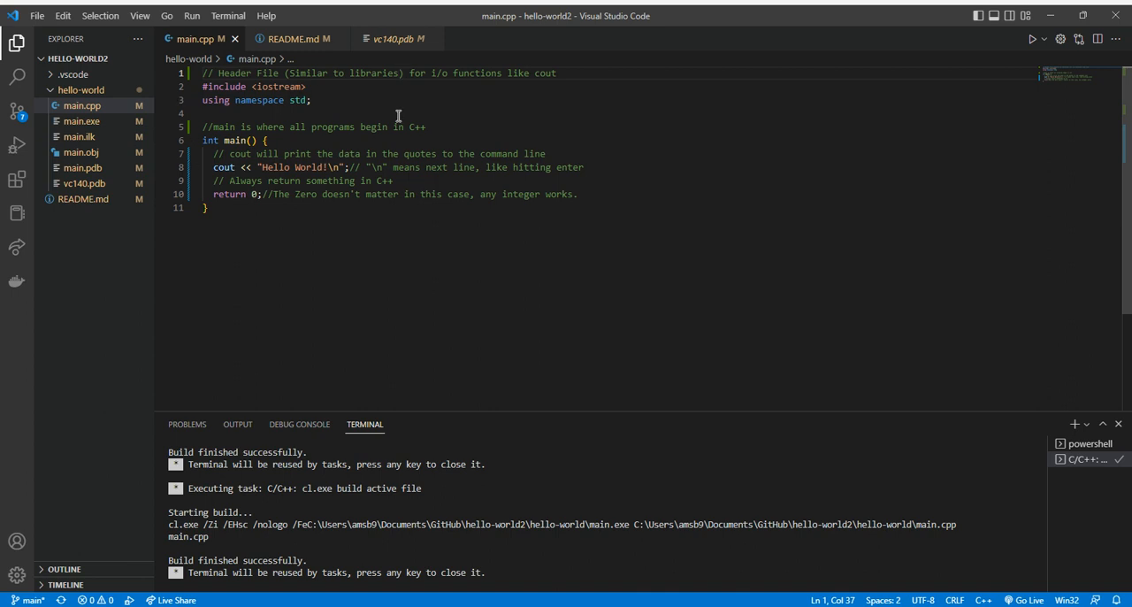
{"action": "mouse_move", "coordinate": [446, 167]}
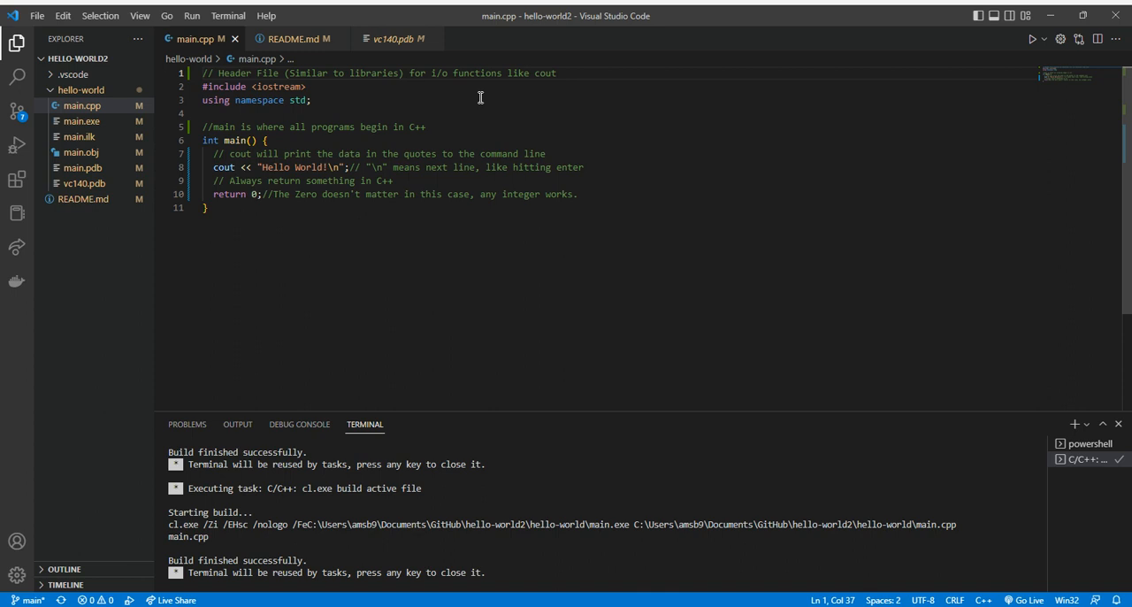
{"action": "mouse_move", "coordinate": [381, 95]}
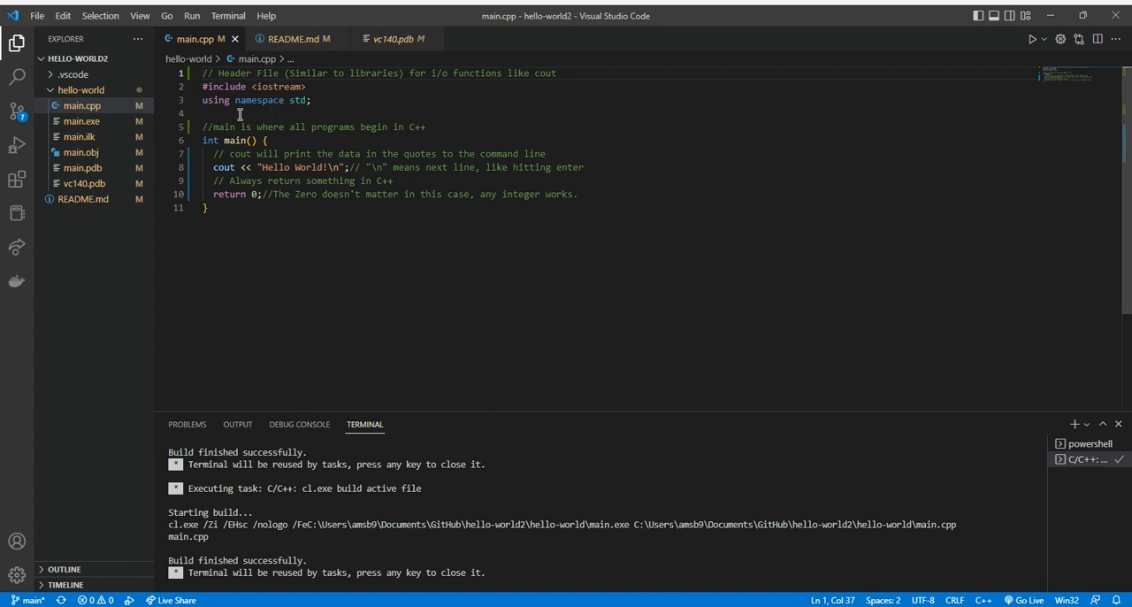
{"action": "mouse_move", "coordinate": [336, 122]}
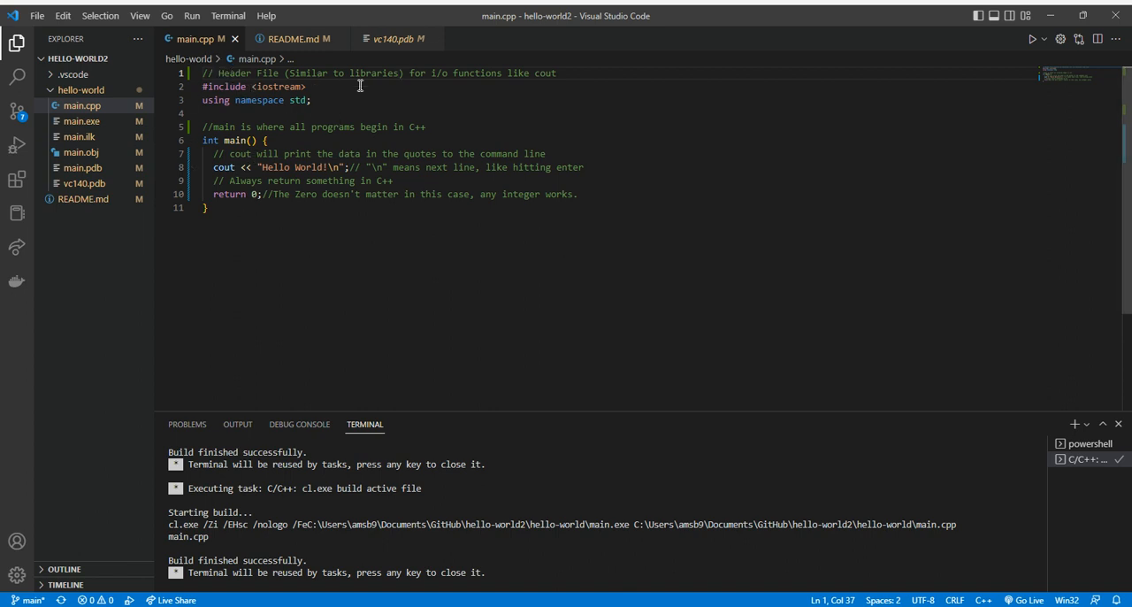
{"action": "mouse_move", "coordinate": [372, 121]}
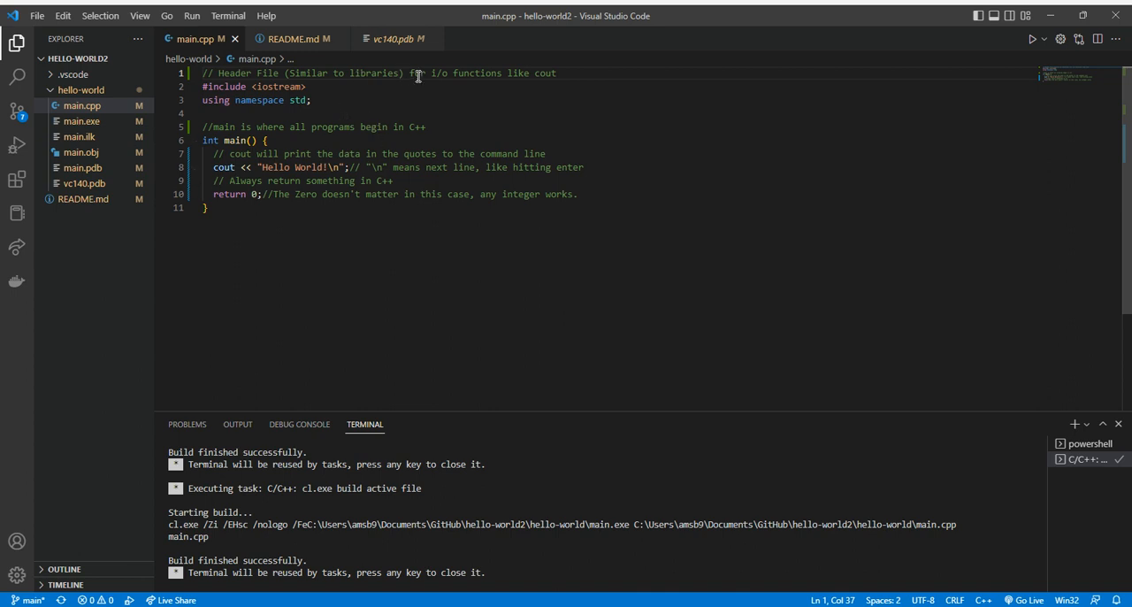
{"action": "double_click", "coordinate": [544, 73]}
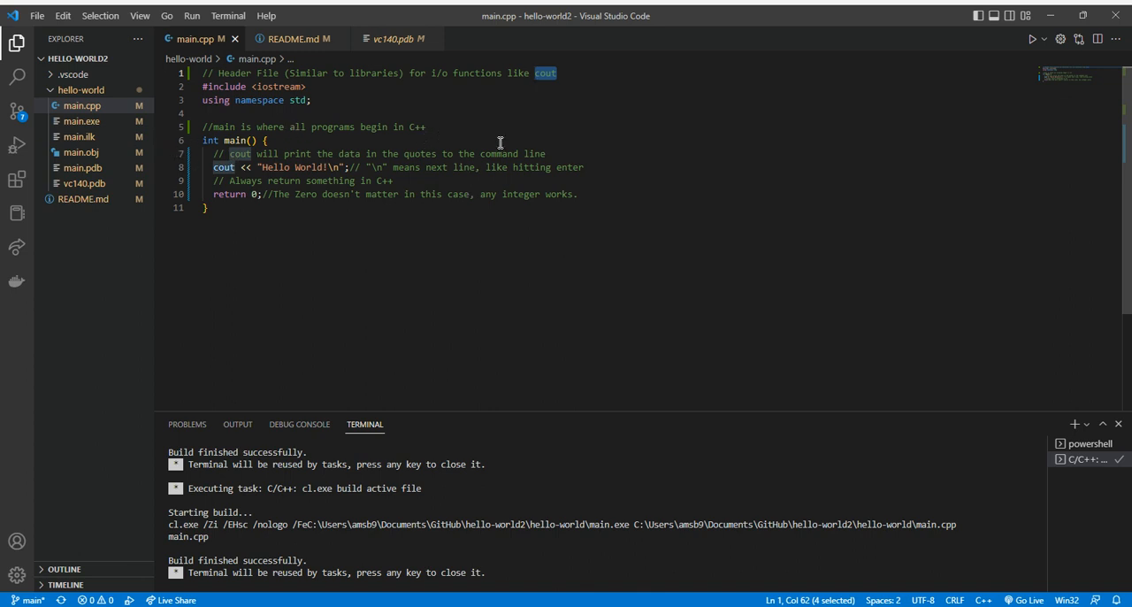
{"action": "mouse_move", "coordinate": [226, 180]}
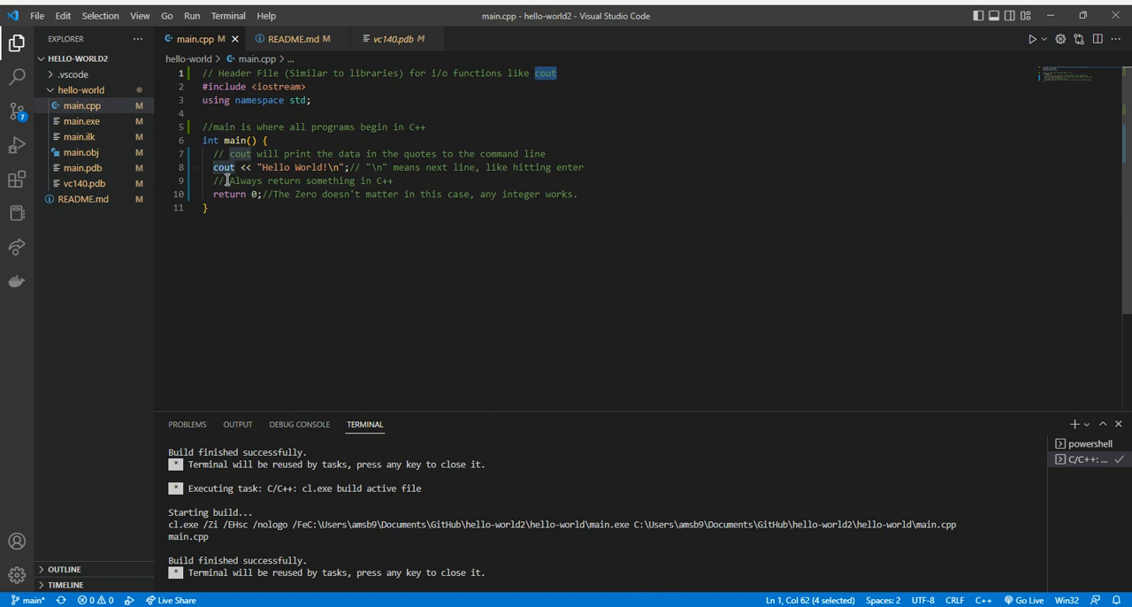
{"action": "mouse_move", "coordinate": [563, 148]}
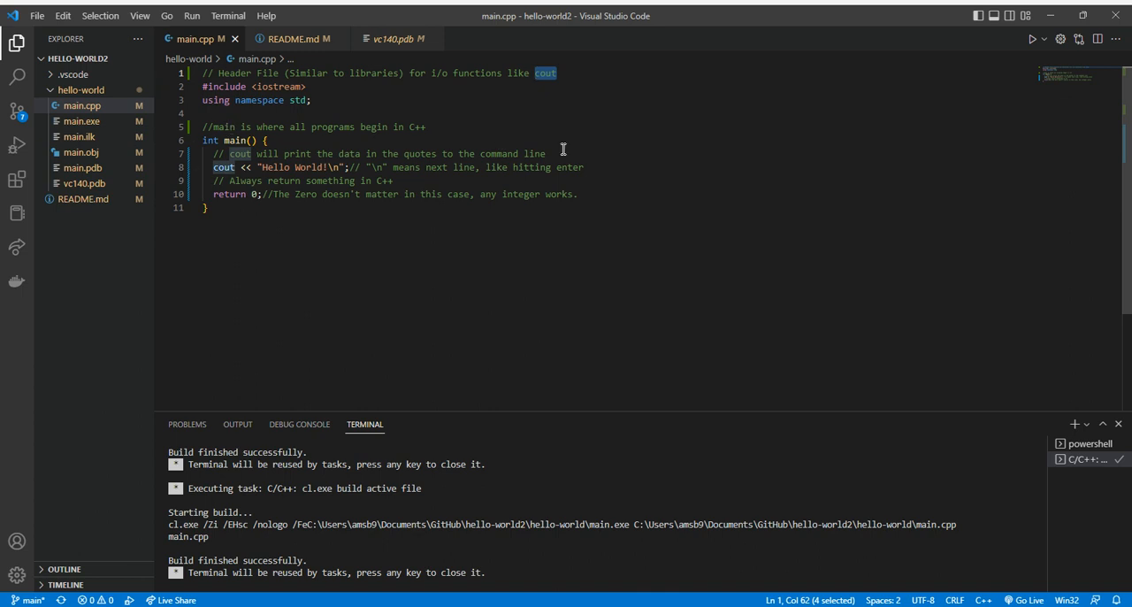
{"action": "mouse_move", "coordinate": [487, 218]}
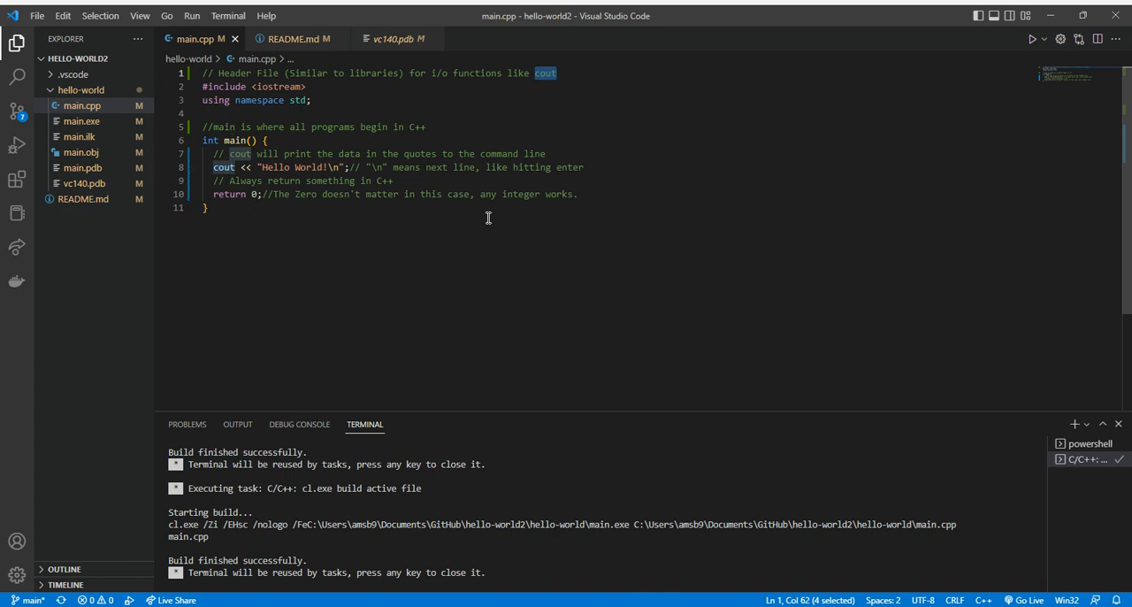
{"action": "mouse_move", "coordinate": [273, 181]}
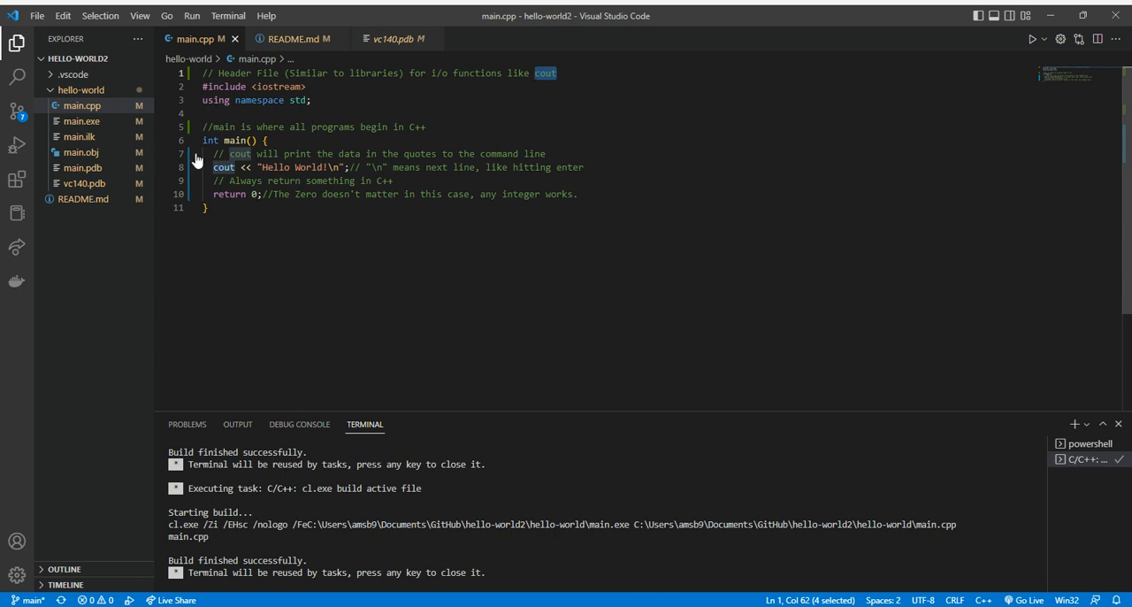
{"action": "left_click", "coordinate": [339, 167]}
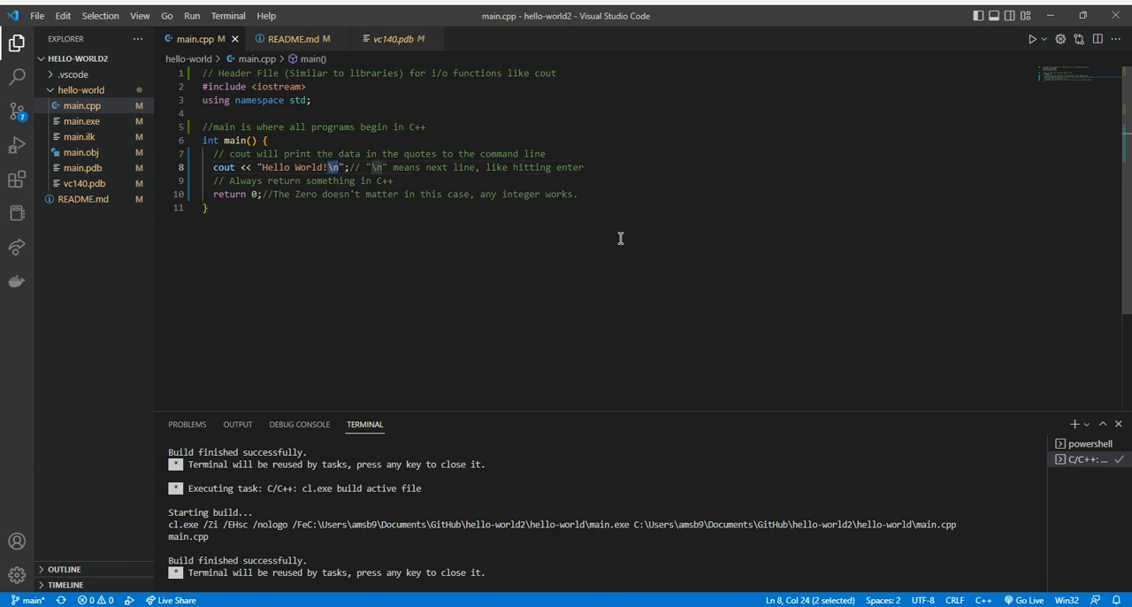
{"action": "mouse_move", "coordinate": [273, 218]}
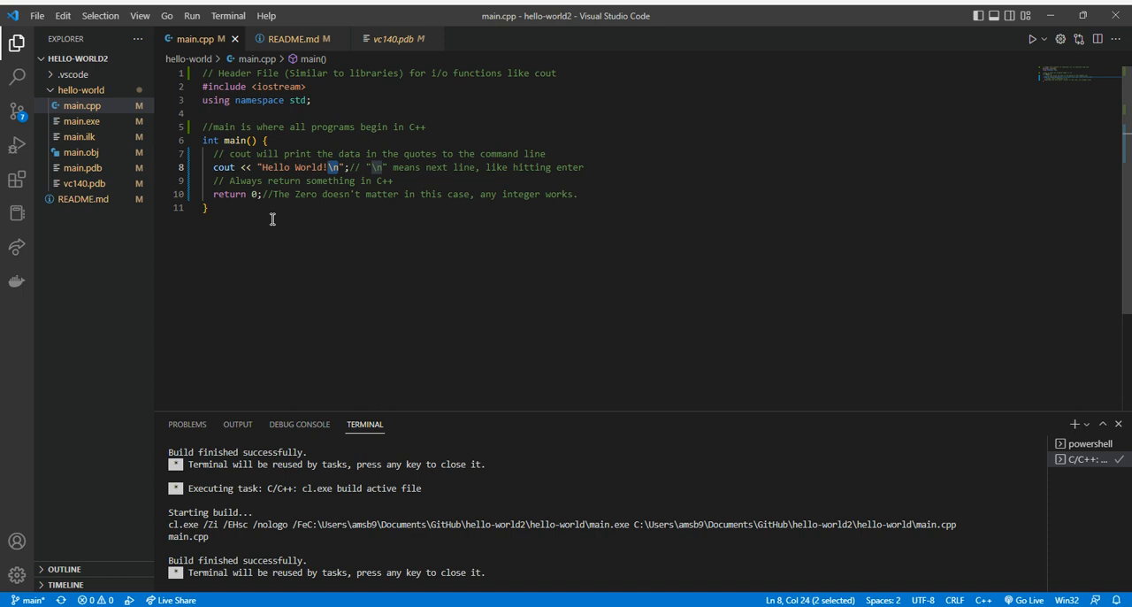
{"action": "mouse_move", "coordinate": [329, 174]}
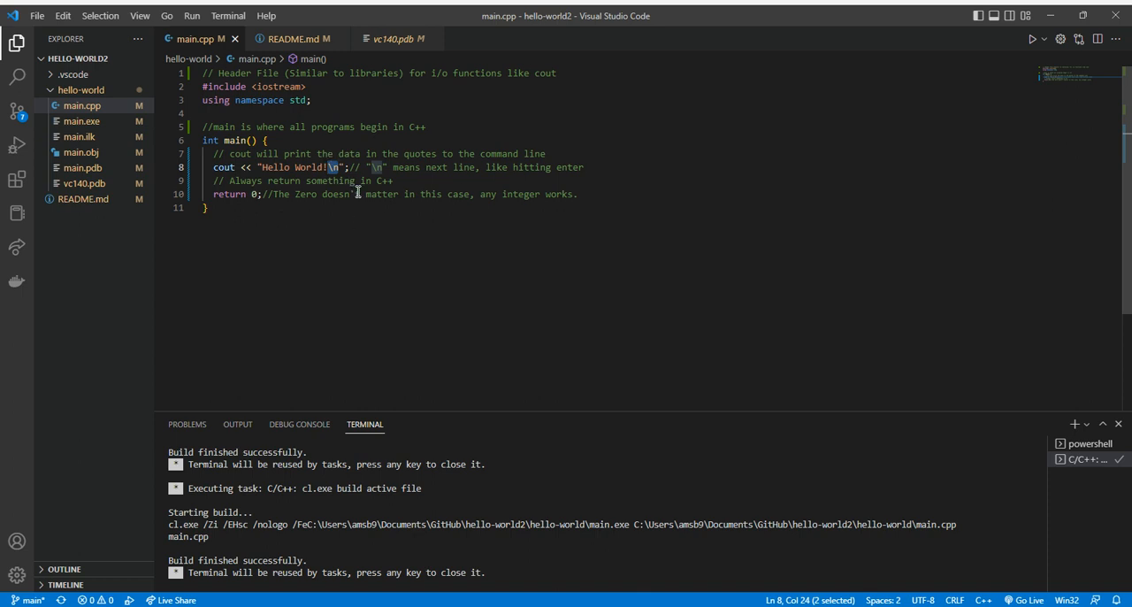
{"action": "mouse_move", "coordinate": [539, 184]}
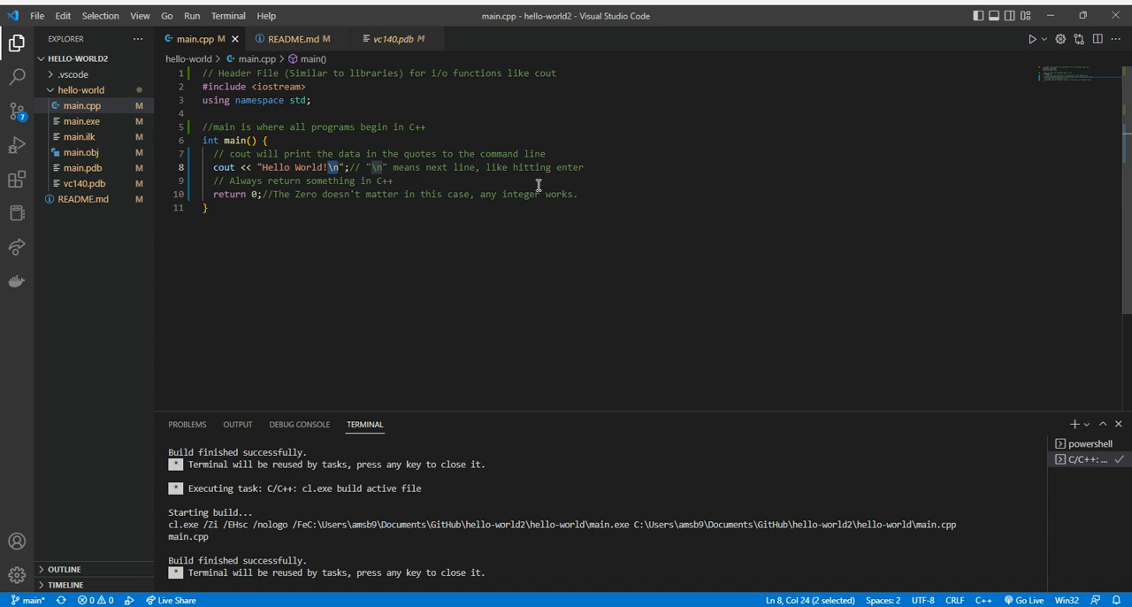
{"action": "mouse_move", "coordinate": [219, 261]}
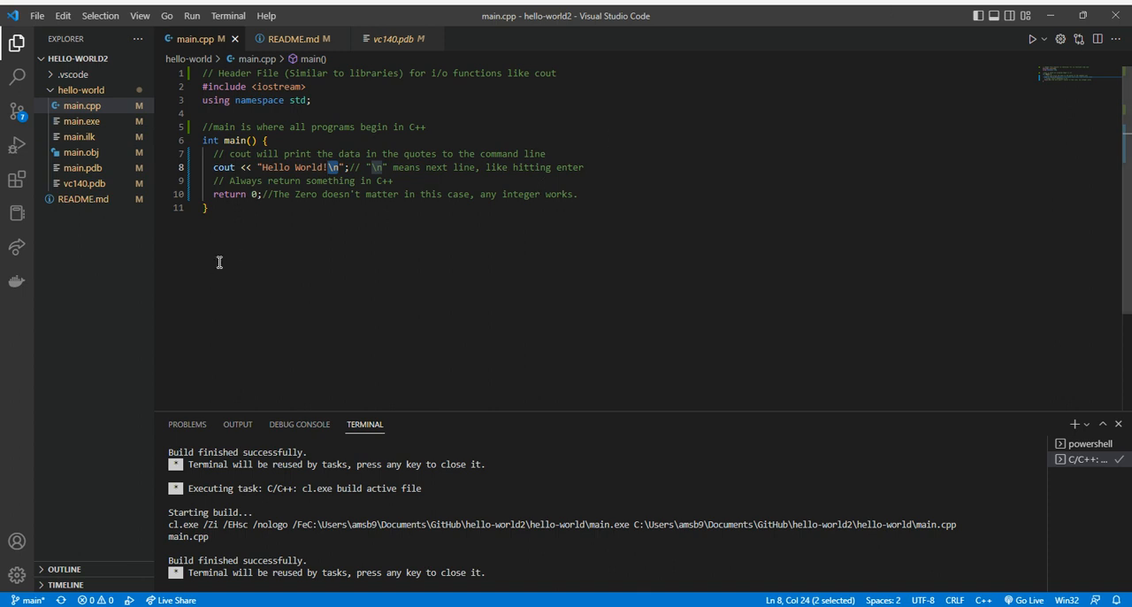
{"action": "mouse_move", "coordinate": [298, 237]}
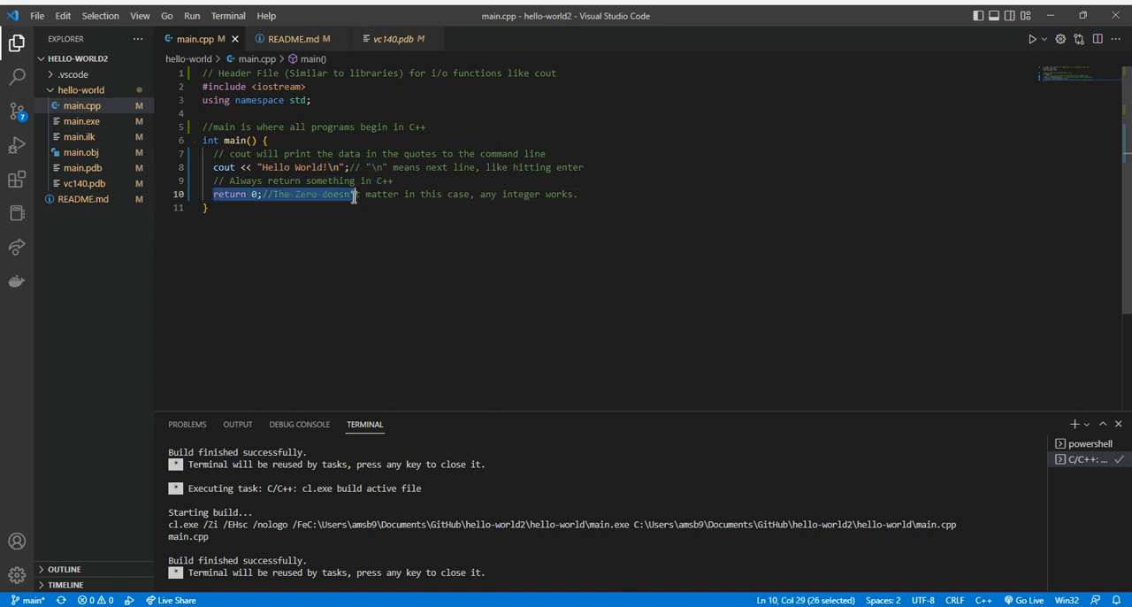
{"action": "left_click", "coordinate": [256, 194]}
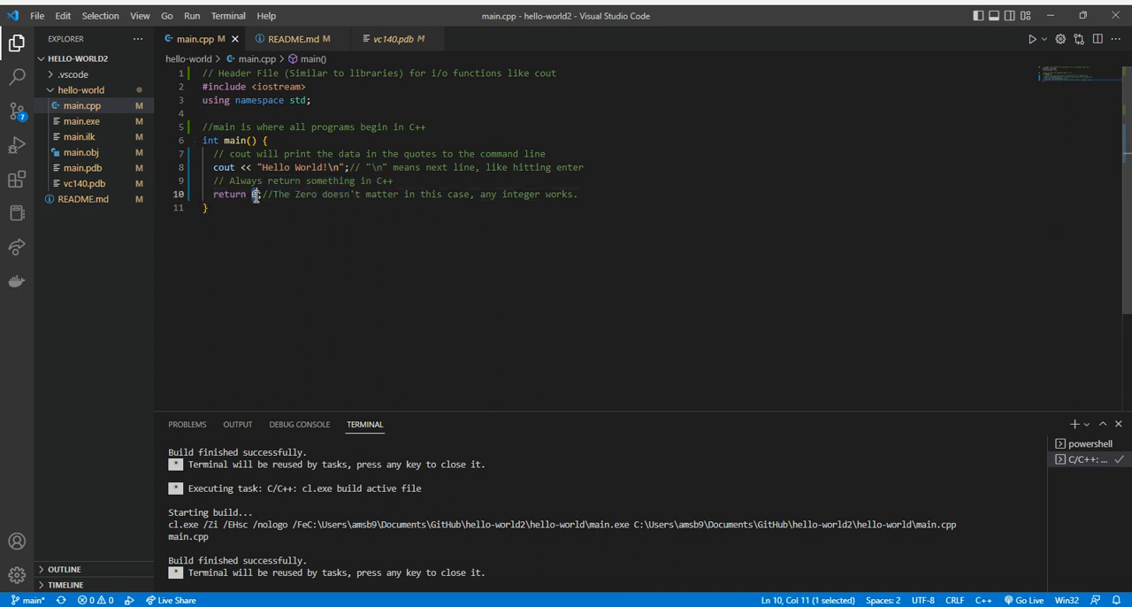
{"action": "left_click", "coordinate": [212, 139]}
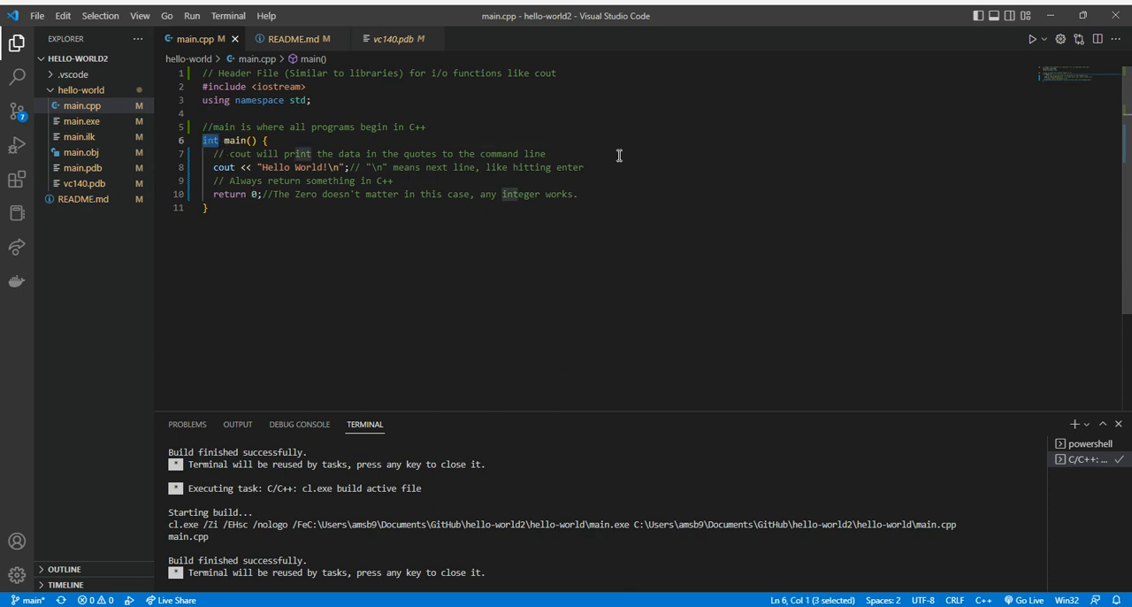
{"action": "mouse_move", "coordinate": [274, 197]}
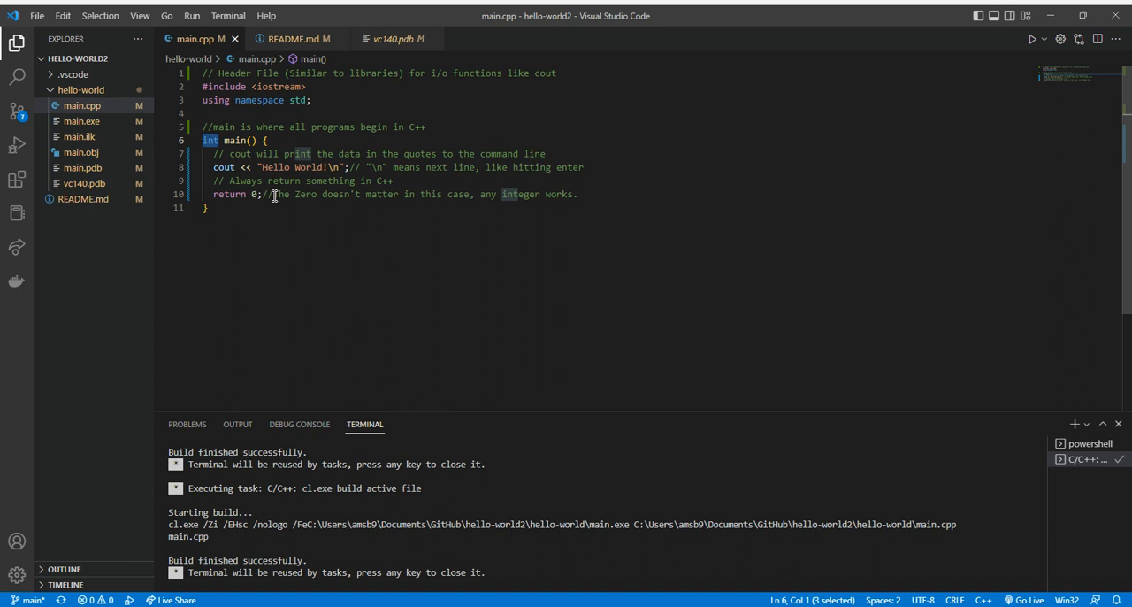
{"action": "left_click", "coordinate": [241, 140]}
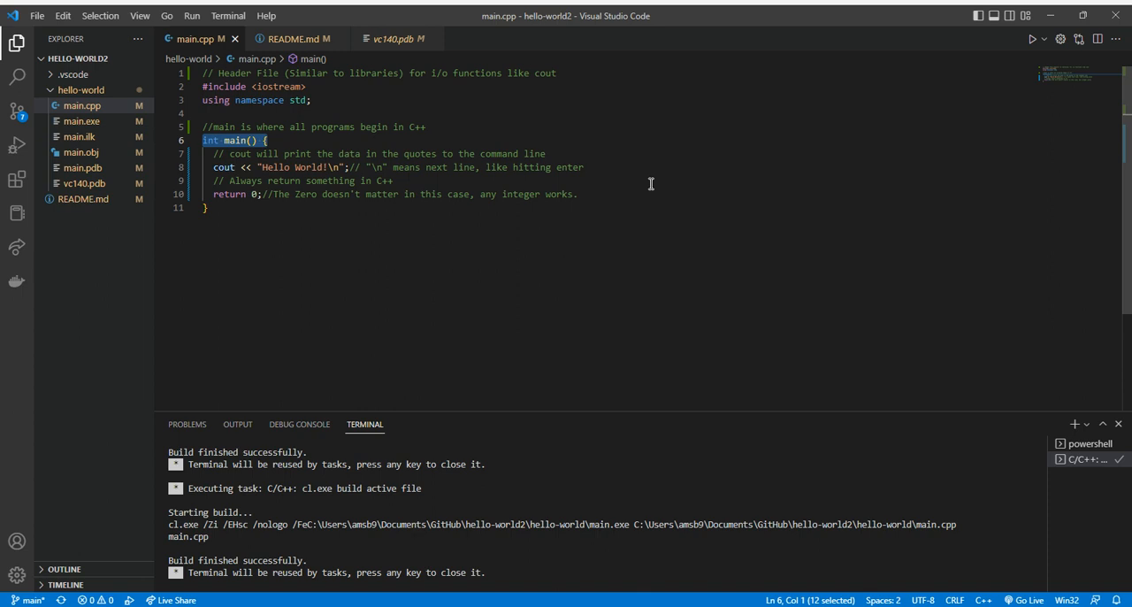
{"action": "mouse_move", "coordinate": [755, 155]}
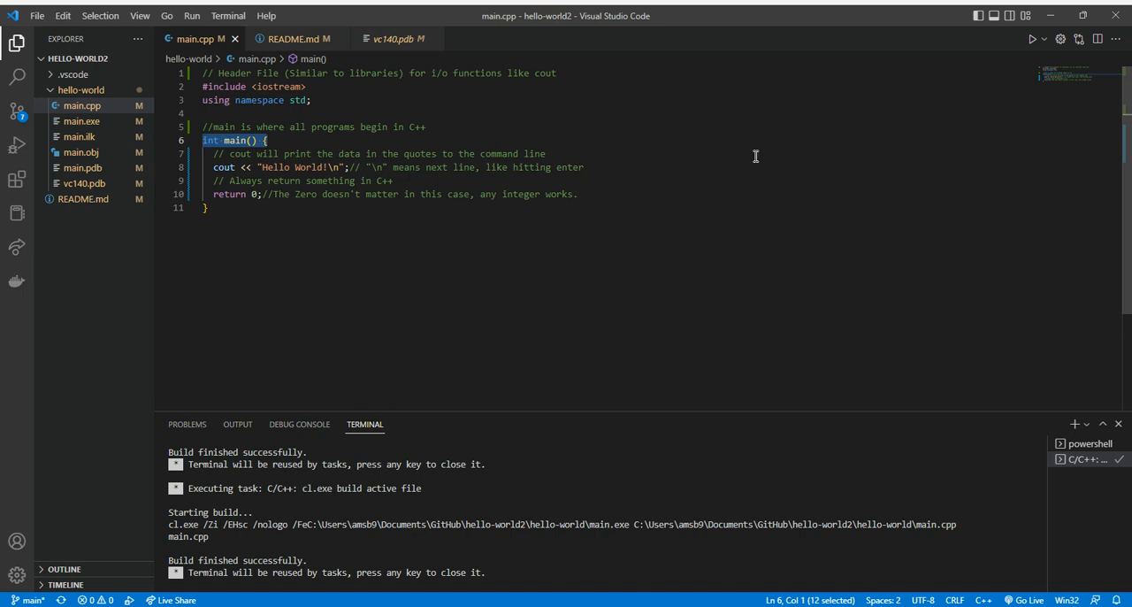
{"action": "mouse_move", "coordinate": [1033, 40]}
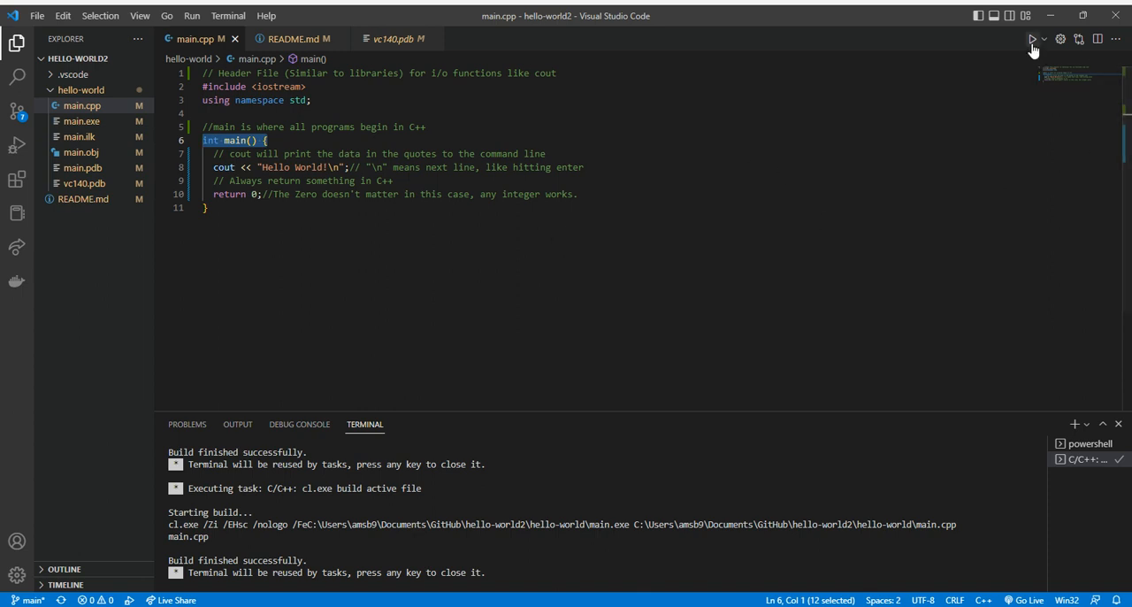
{"action": "left_click", "coordinate": [1031, 40]}
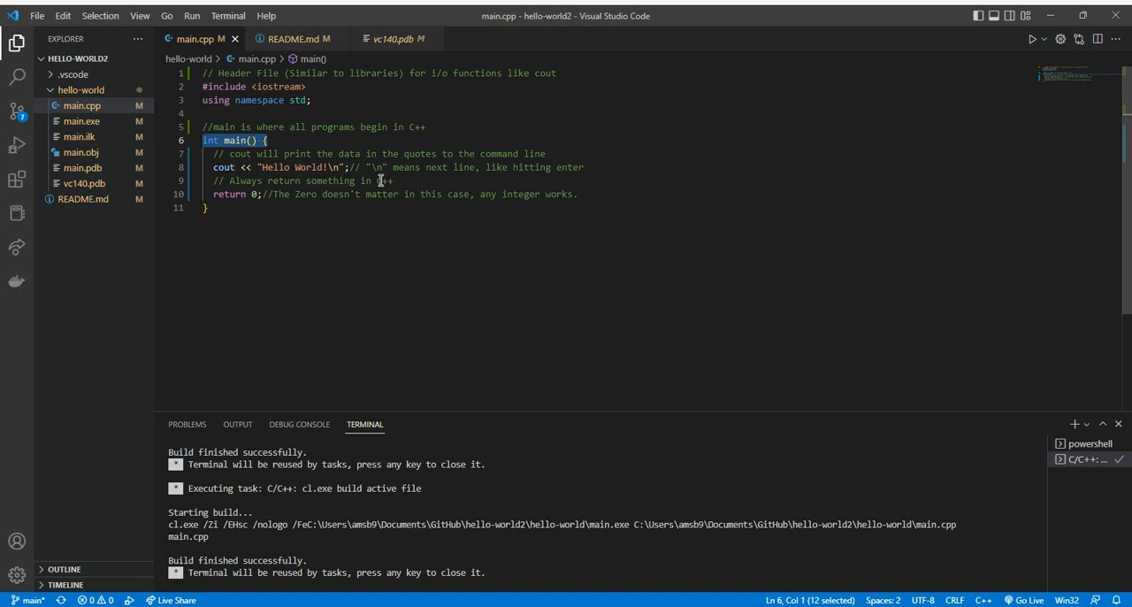
{"action": "mouse_move", "coordinate": [665, 503]}
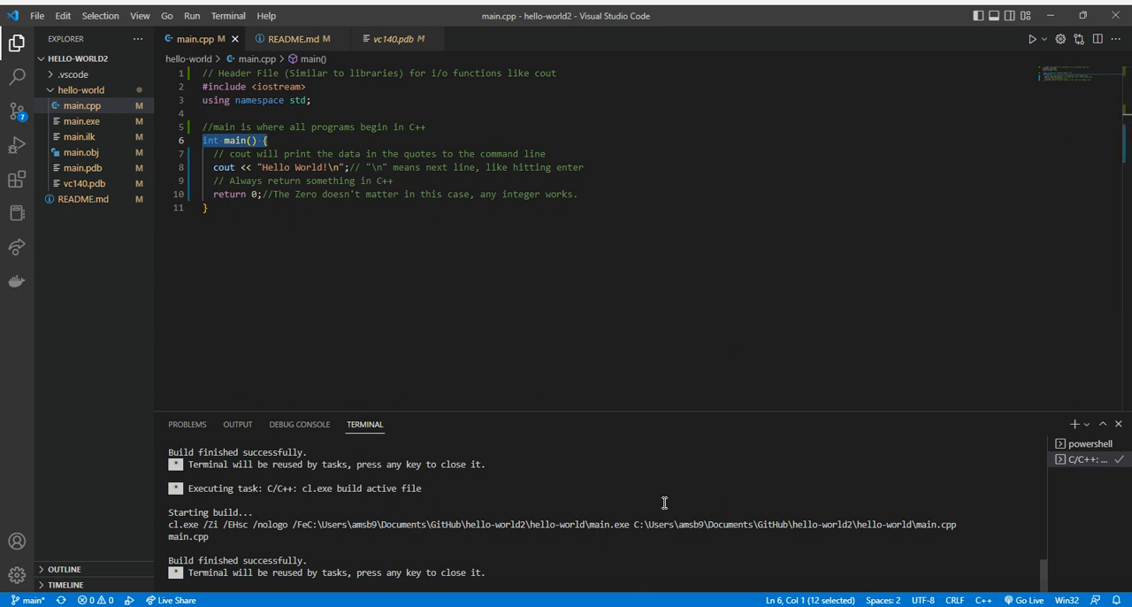